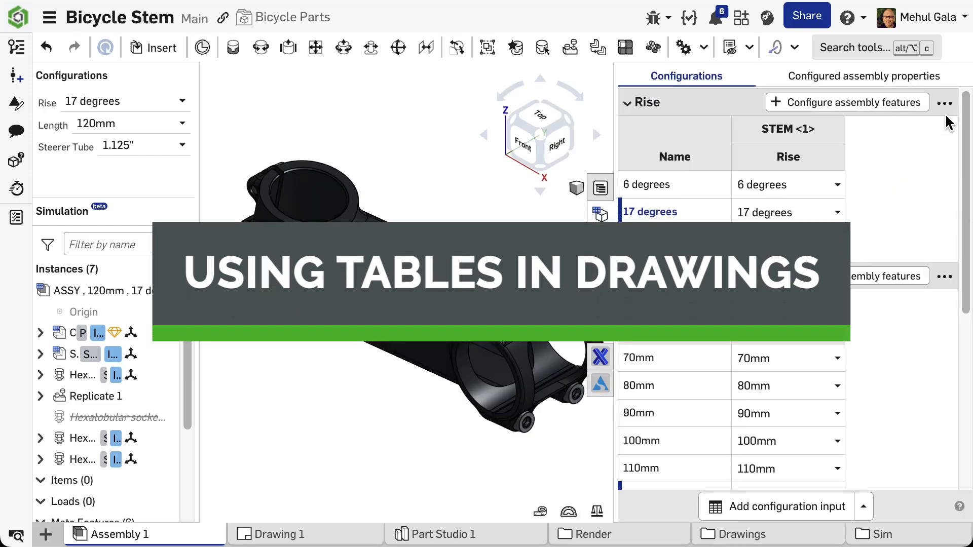
- Copy the stem configuration range A1:E37 on Sheet4 for pasting into the drawing
left_click(861, 76)
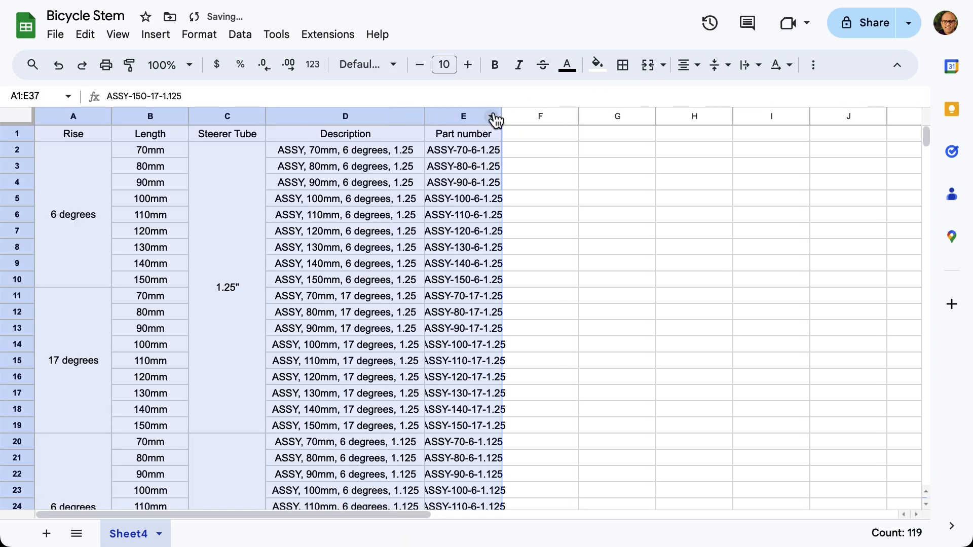
scroll("down", 3)
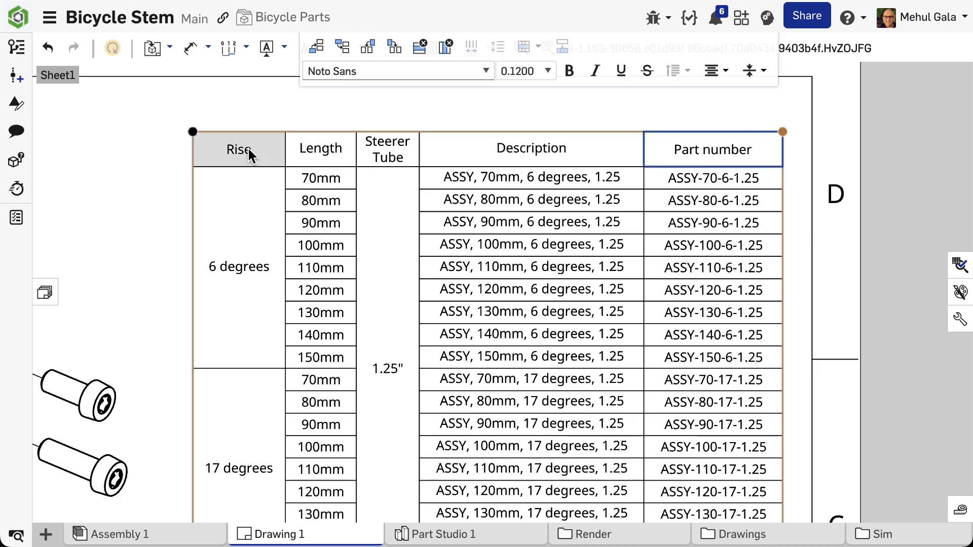
- Copy the Gear train variable table from the Gear reducer Part Studio's table menu
left_click(568, 70)
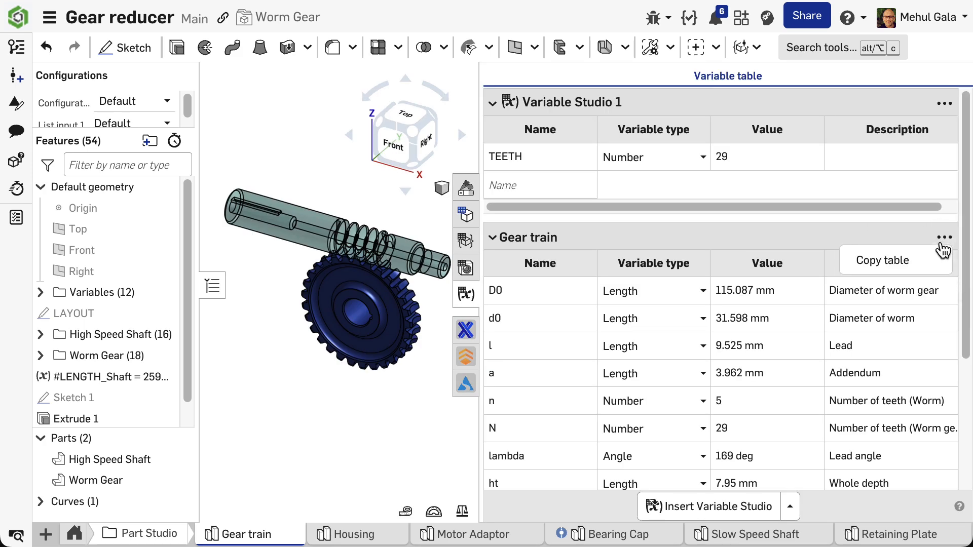
left_click(878, 260)
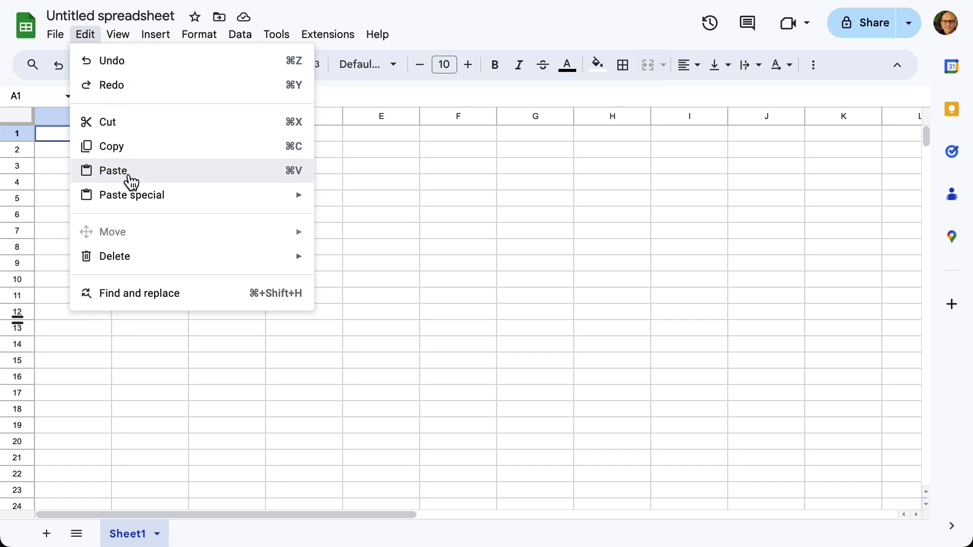
- Paste the gear train variables into the blank sheet and into the GEAR REDUCER drawing as a table
left_click(113, 170)
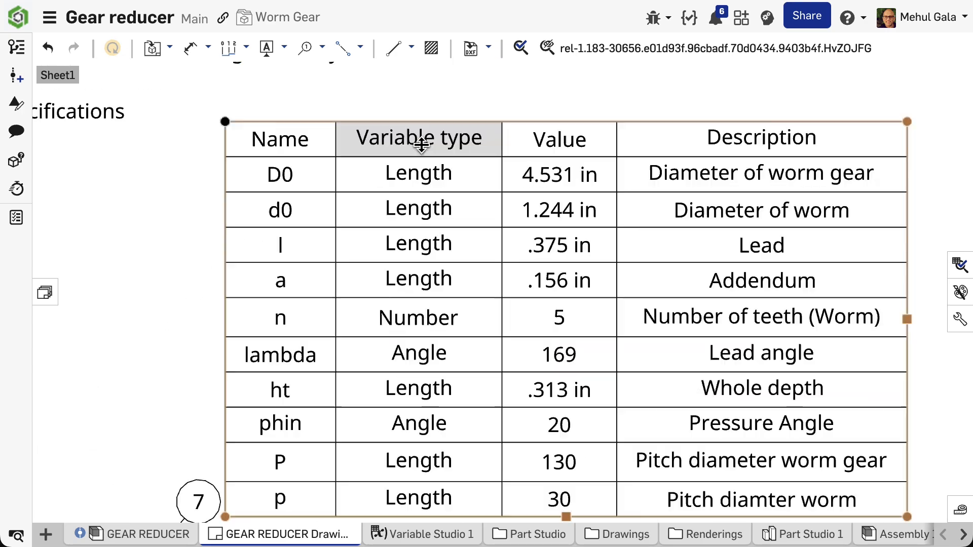
left_click(761, 138)
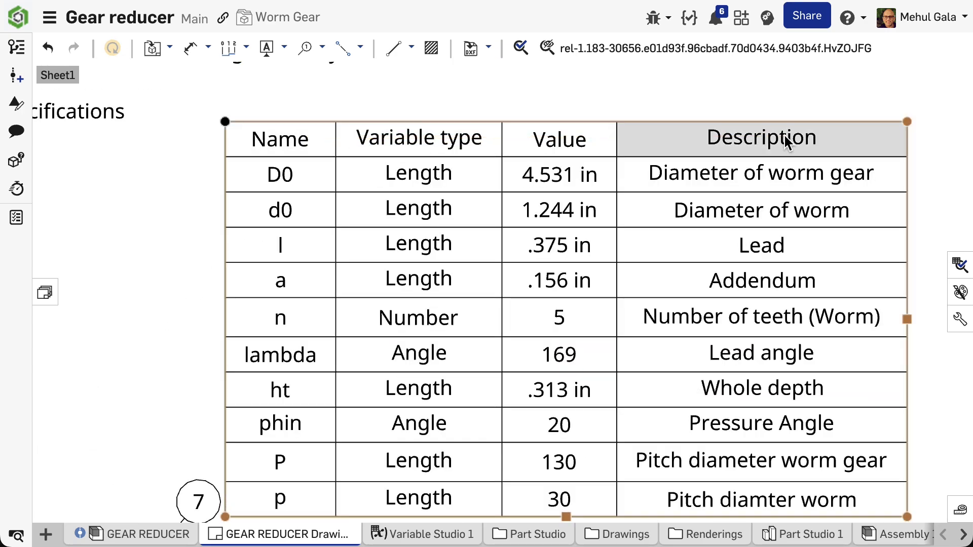